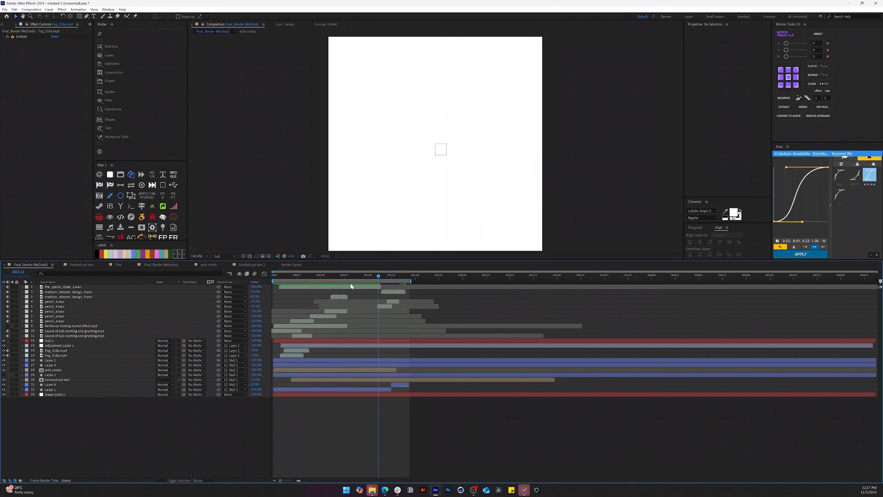
# Show the logo over the transparency grid and queue Final_Render Me(black) in Media Encoder
pyautogui.click(358, 275)
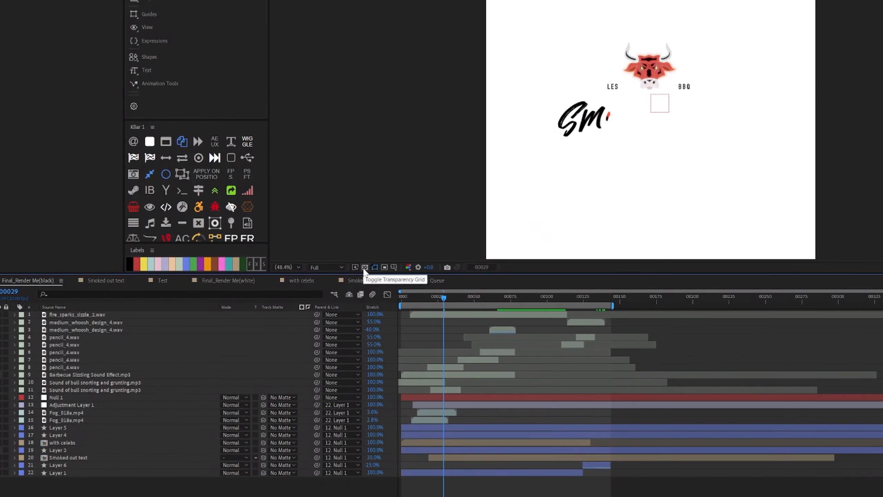
pyautogui.click(364, 267)
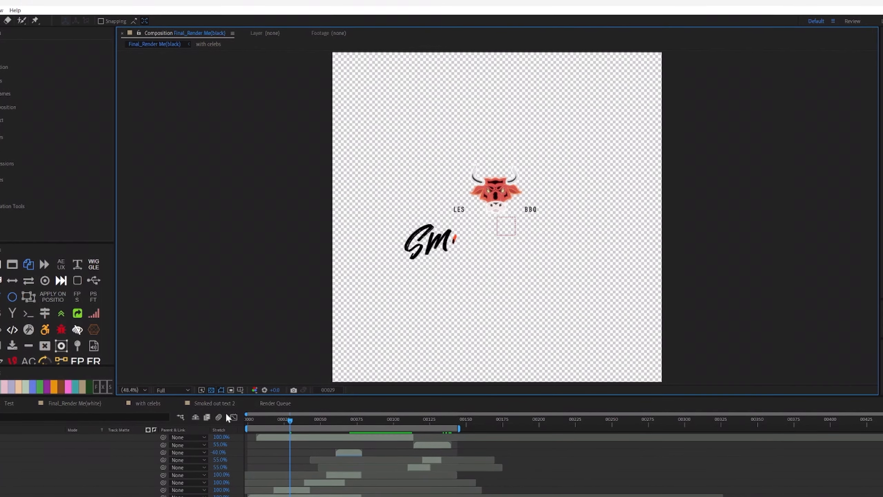
pyautogui.click(210, 390)
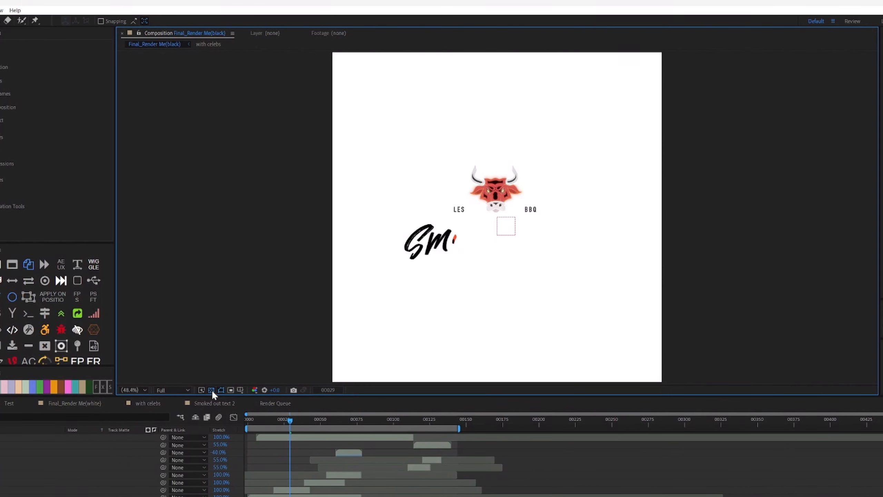
pyautogui.click(220, 390)
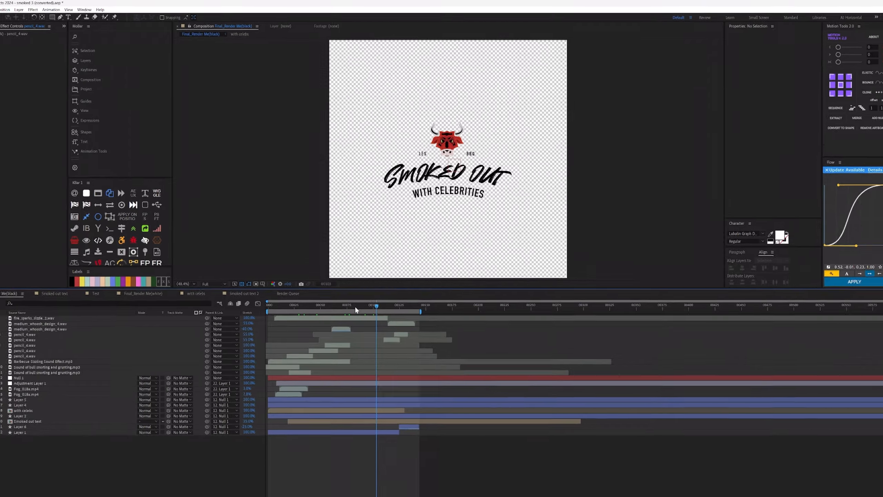
pyautogui.click(35, 11)
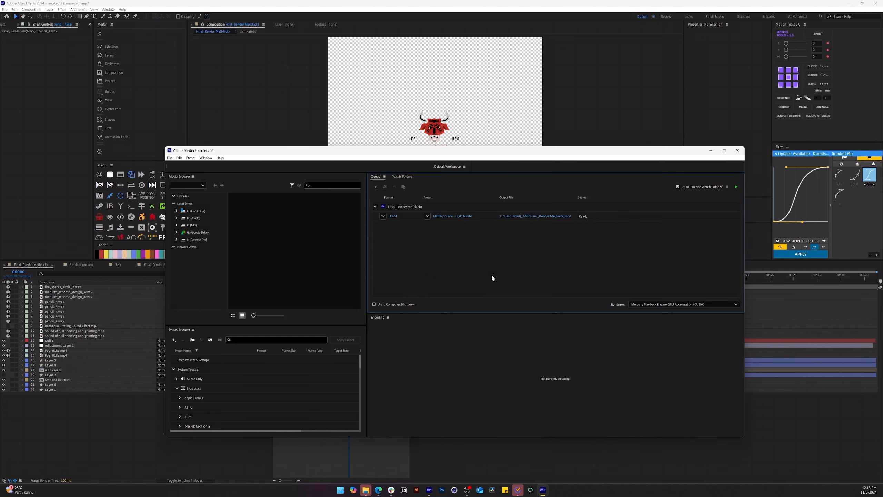
# Encode Final_Render Me(black) as QuickTime with the Apple ProRes 4444 with alpha preset
pyautogui.click(382, 216)
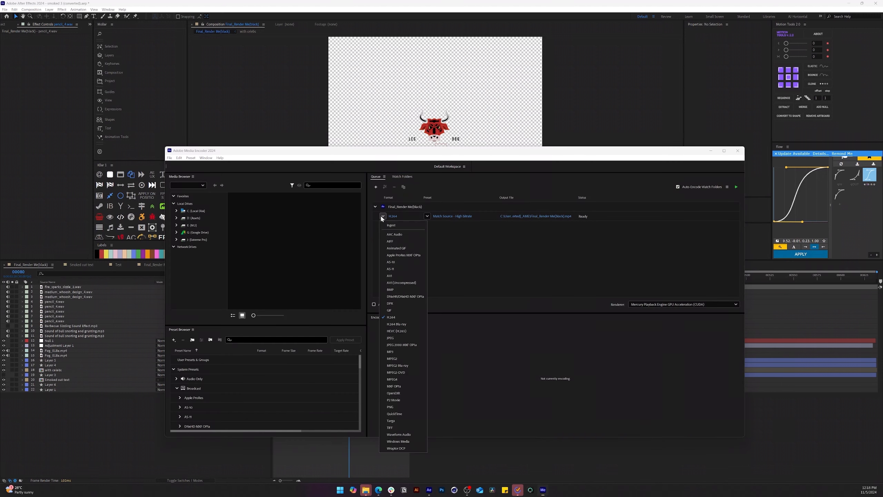
pyautogui.moveTo(396, 407)
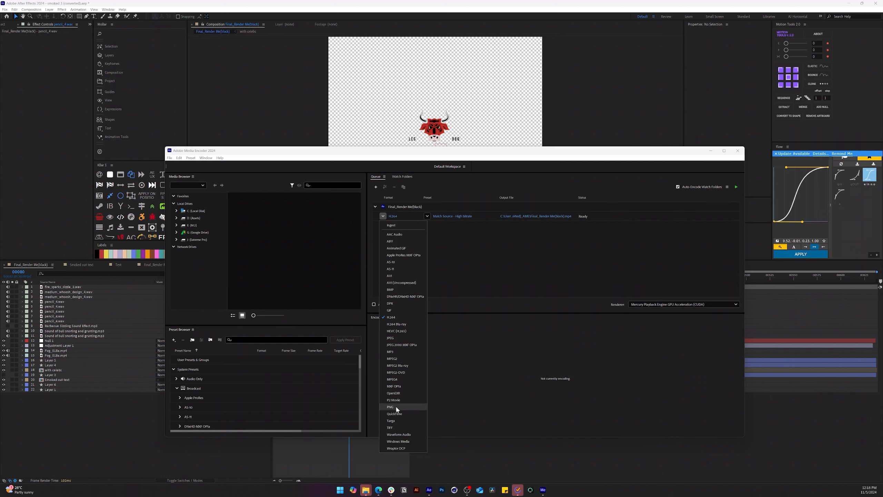
pyautogui.click(394, 413)
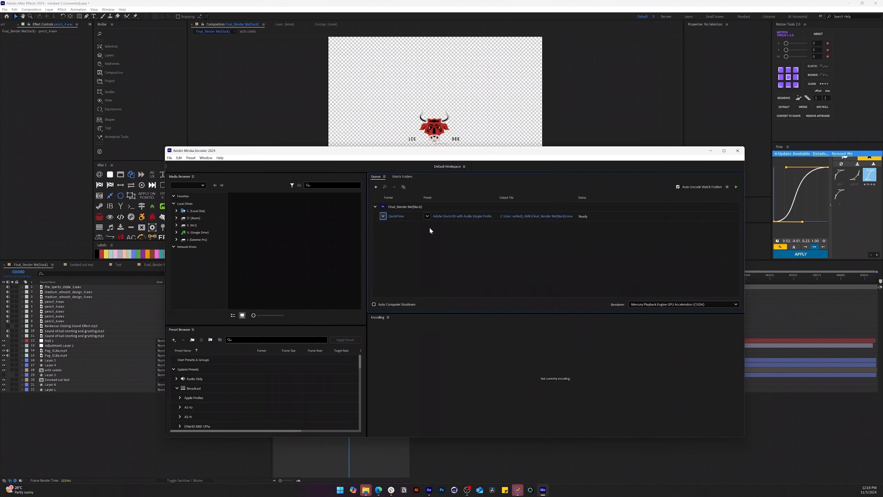
pyautogui.click(427, 216)
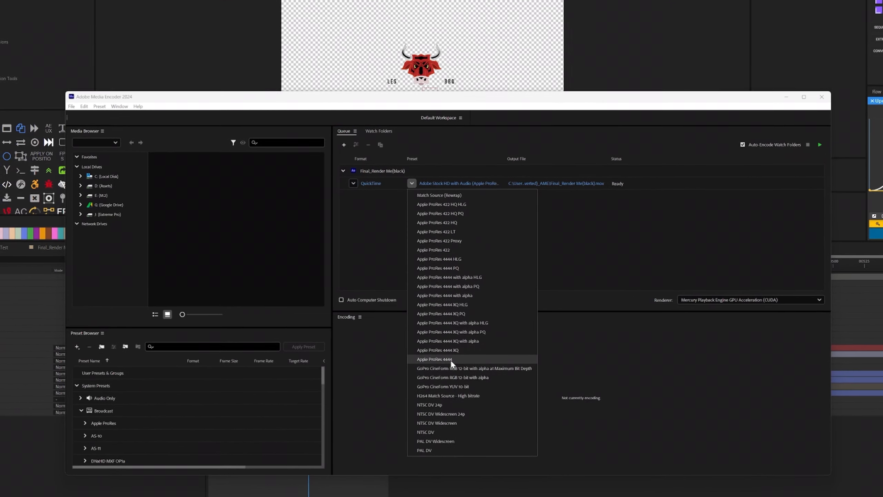
pyautogui.moveTo(467, 295)
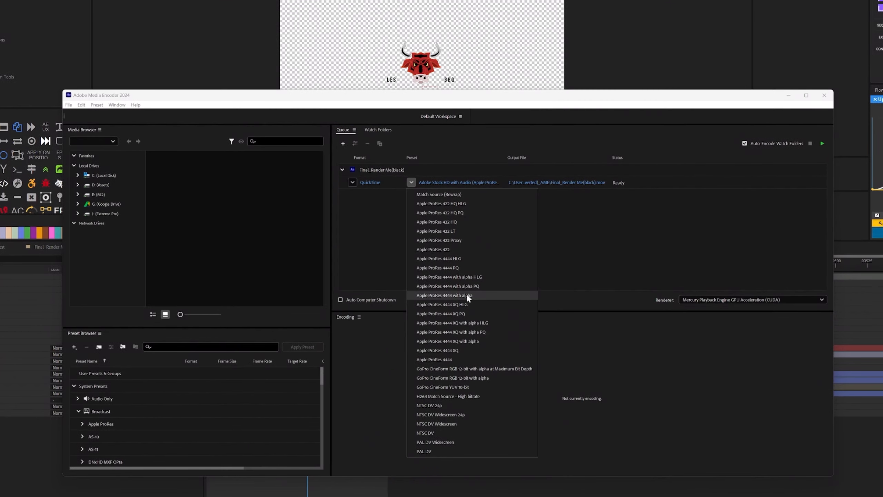
pyautogui.click(444, 294)
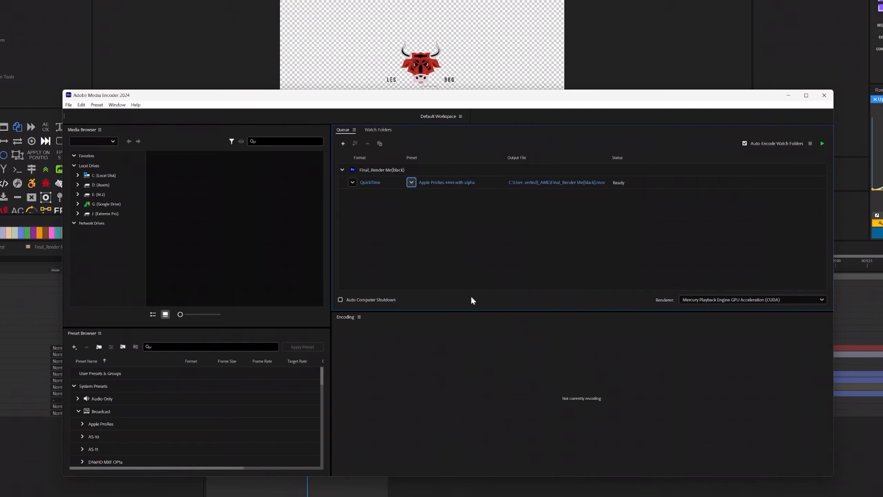
pyautogui.moveTo(717, 178)
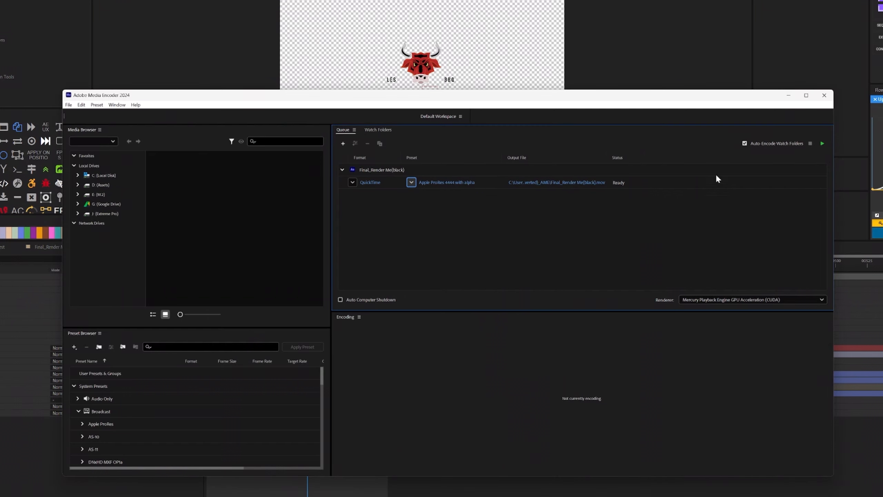
pyautogui.click(822, 143)
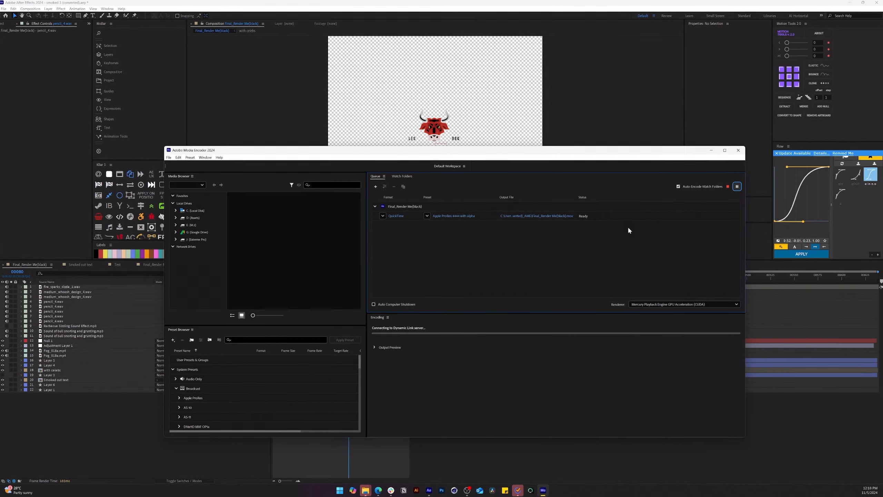
pyautogui.click(737, 186)
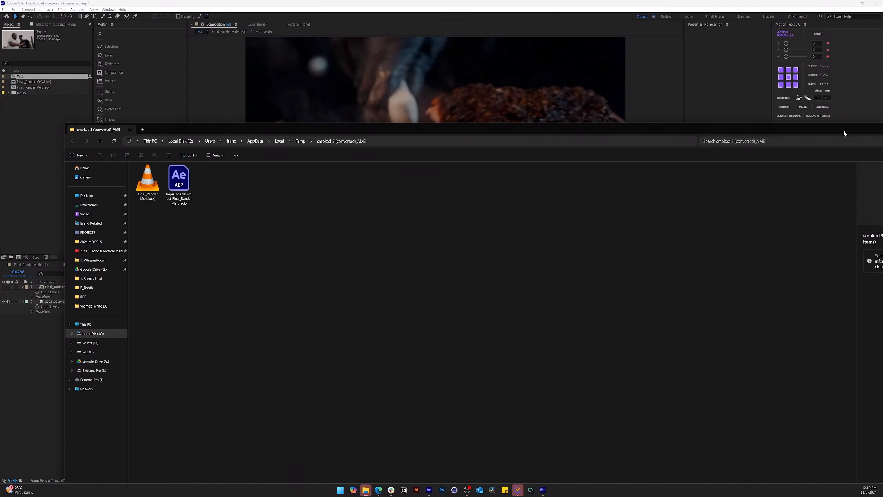
pyautogui.moveTo(64, 123)
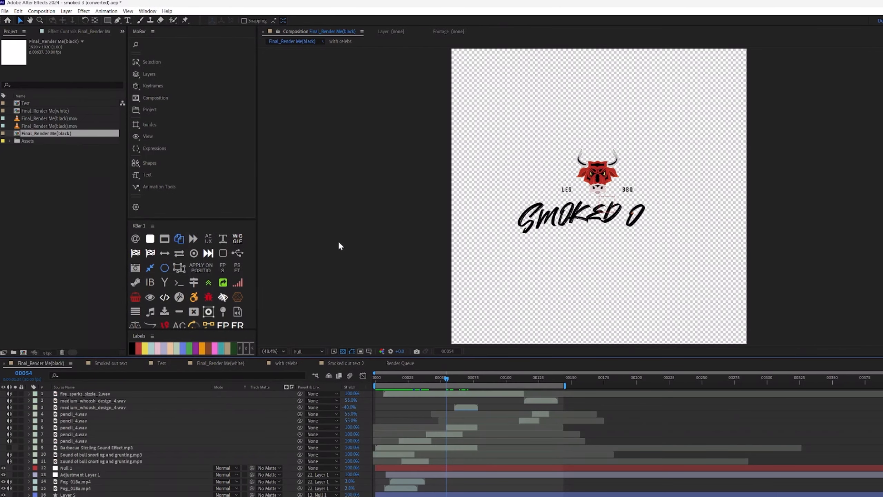
# Queue Final_Render Me(black) in the Render Queue with QuickTime as the output format
pyautogui.click(41, 11)
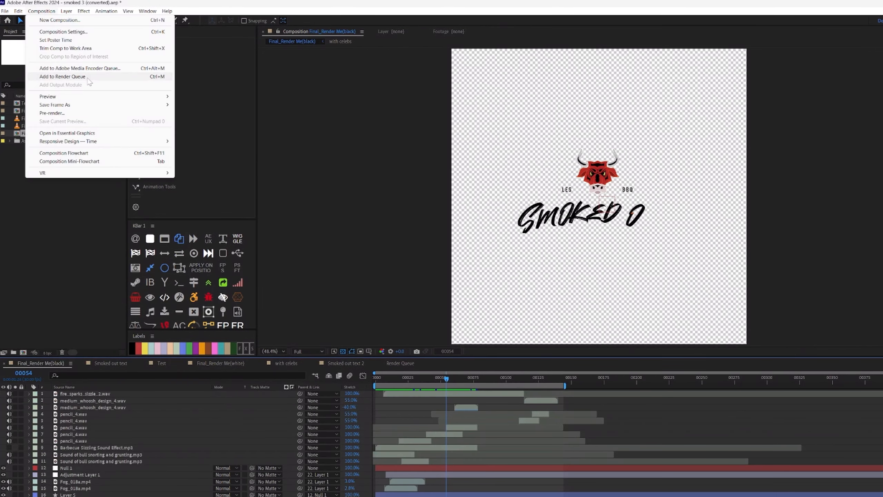
pyautogui.click(62, 77)
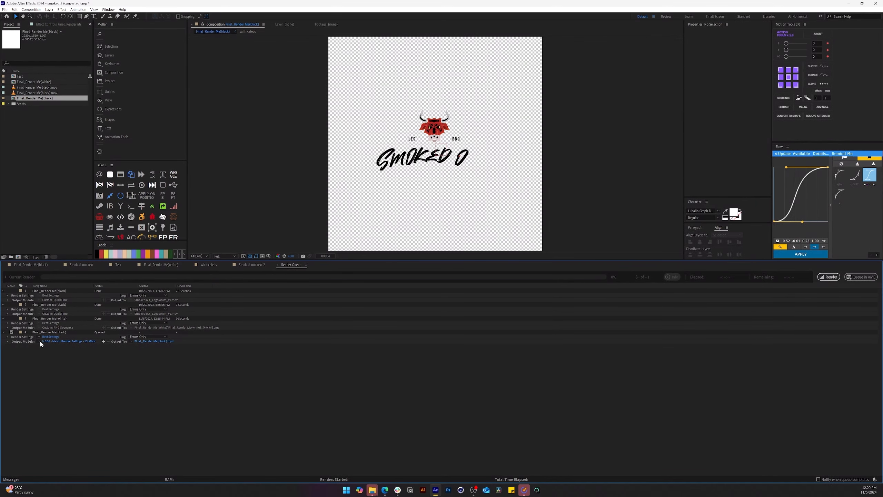
pyautogui.click(68, 341)
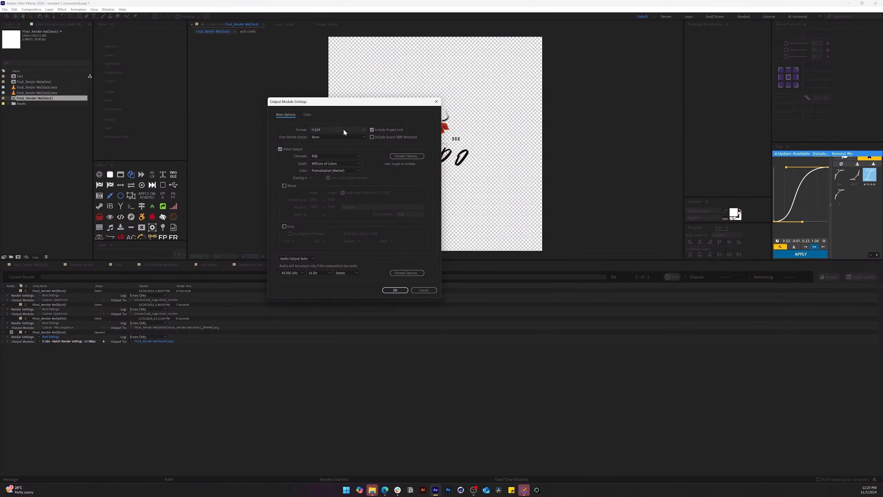
pyautogui.click(339, 130)
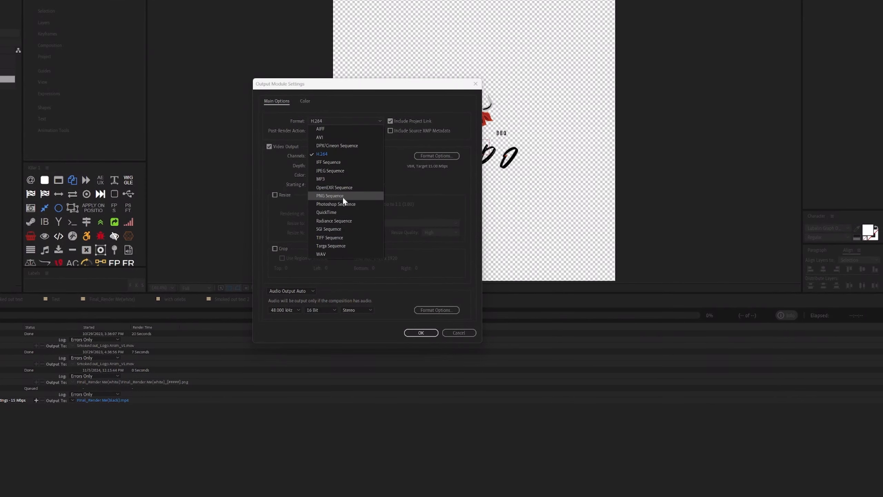
pyautogui.moveTo(345, 212)
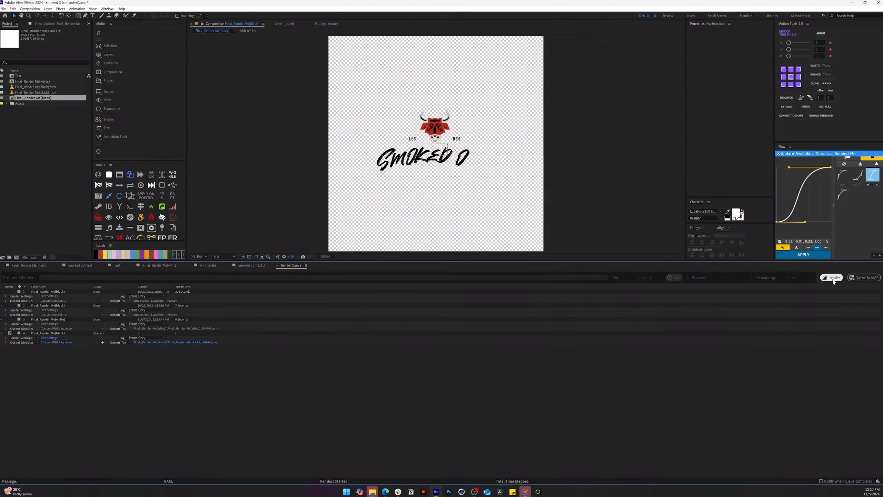
pyautogui.click(56, 341)
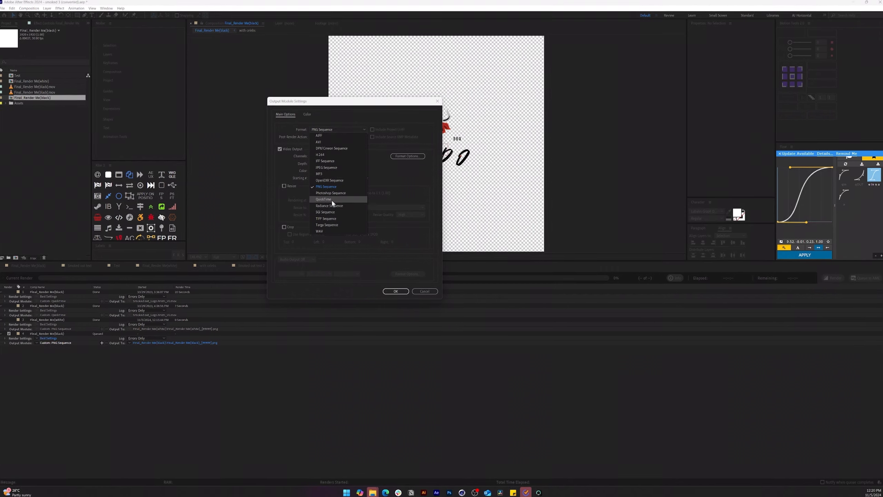
pyautogui.click(323, 199)
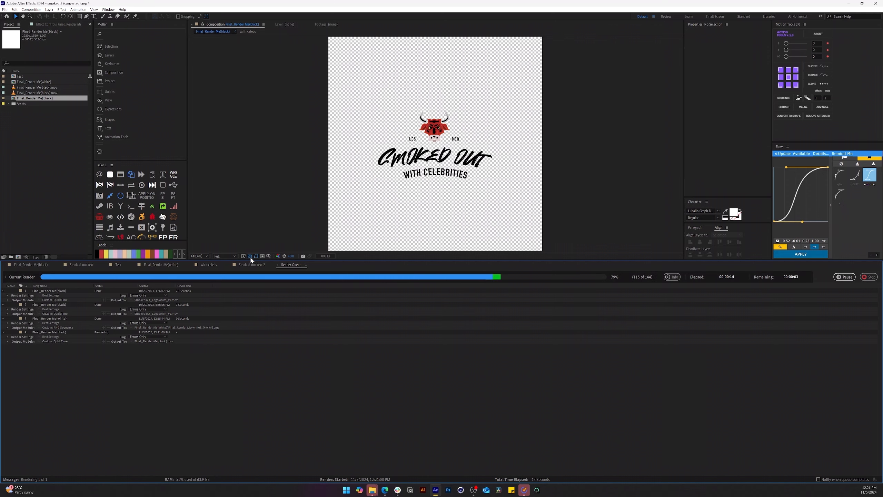
# View the Test composition, then return to the Final_Render Me(black) composition
pyautogui.click(119, 264)
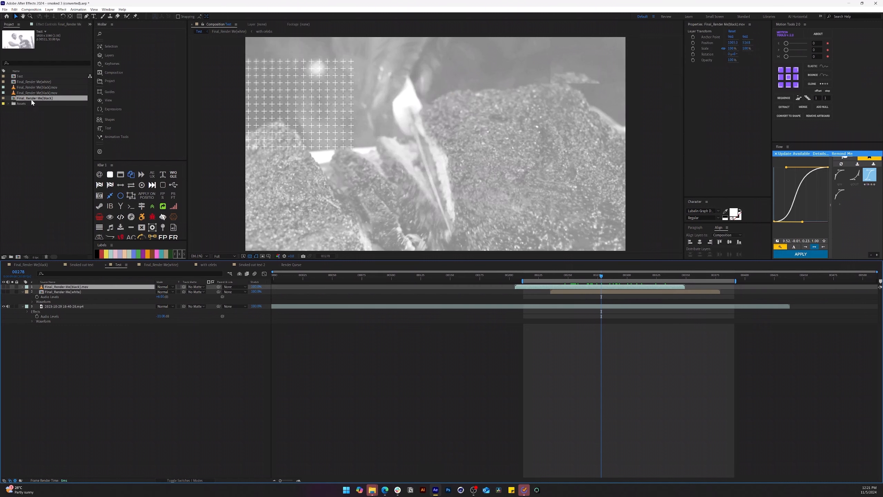
pyautogui.click(30, 10)
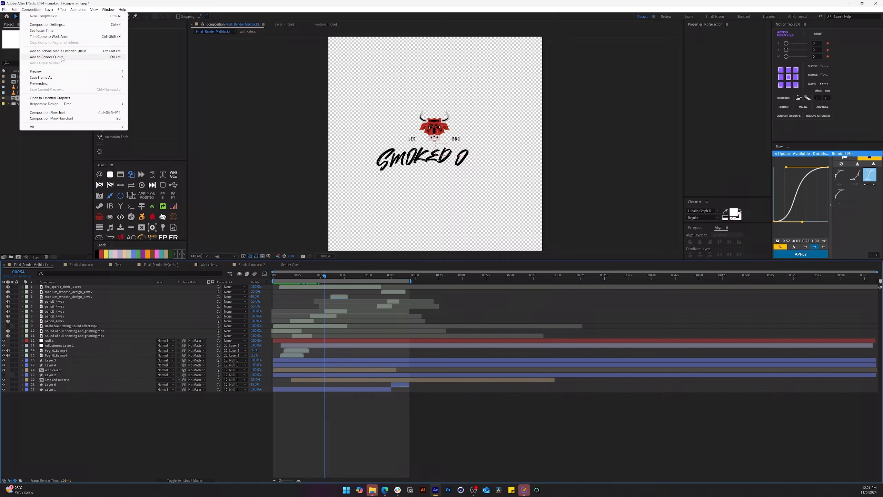
# Queue the black logo comp as a PNG Sequence saved into the PNG SEQUENCE folder
pyautogui.click(47, 57)
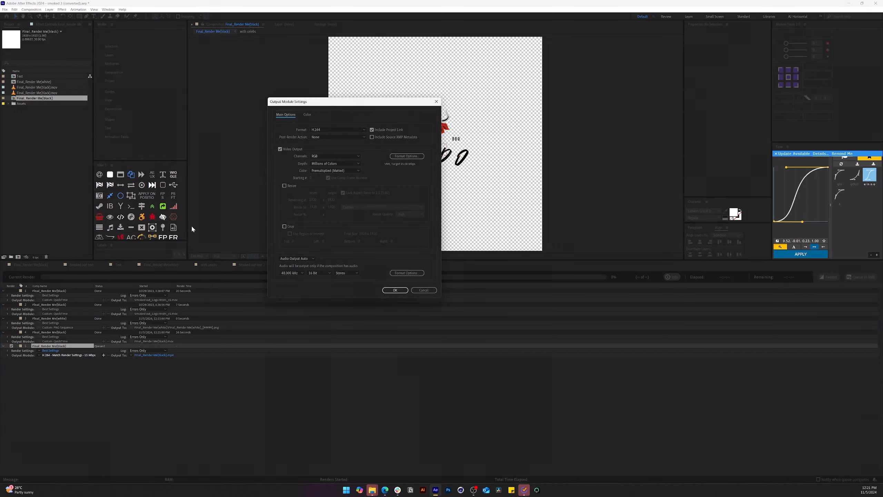
pyautogui.click(337, 130)
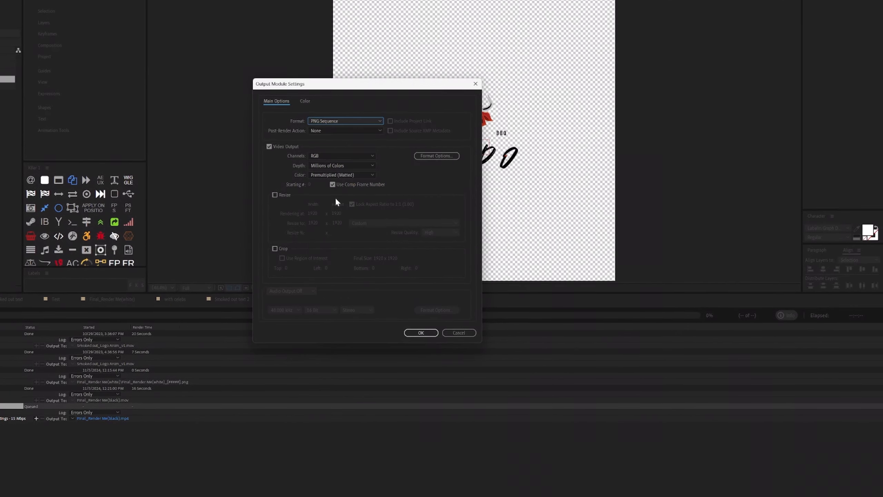
pyautogui.click(421, 332)
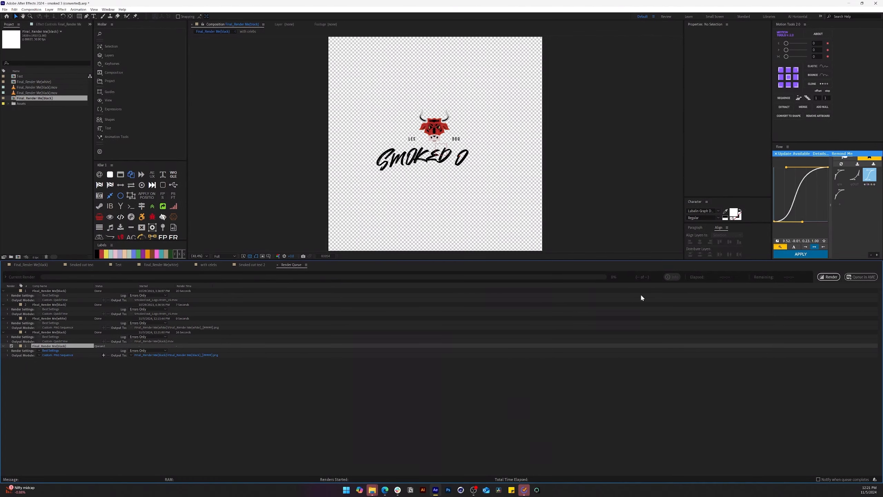
pyautogui.click(176, 355)
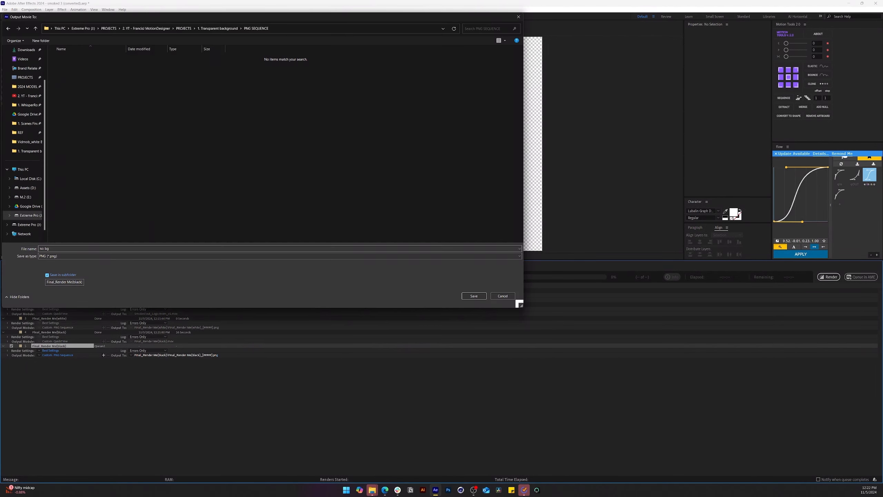
pyautogui.click(473, 296)
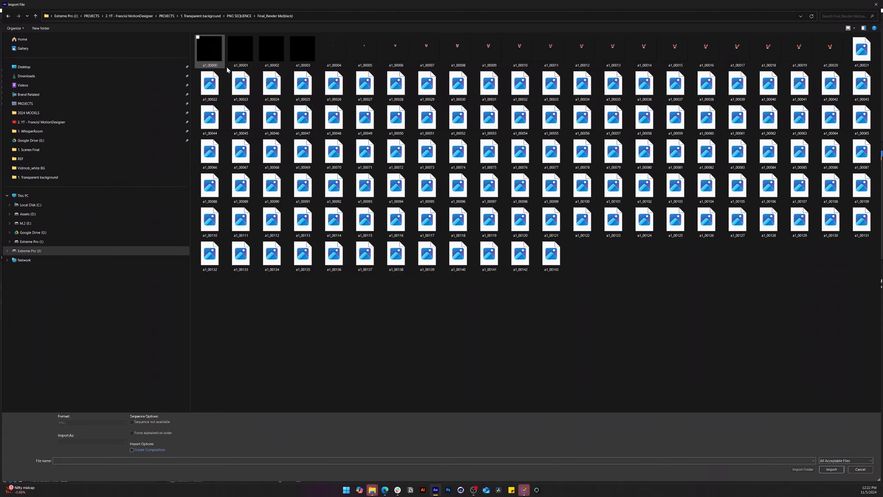
# Import the frames starting at a1_00000 as a single PNG sequence
pyautogui.click(209, 51)
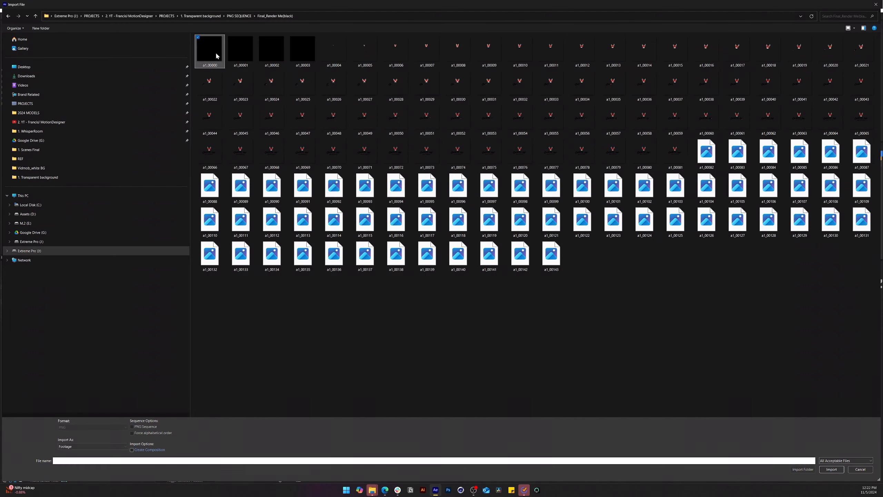
pyautogui.click(132, 426)
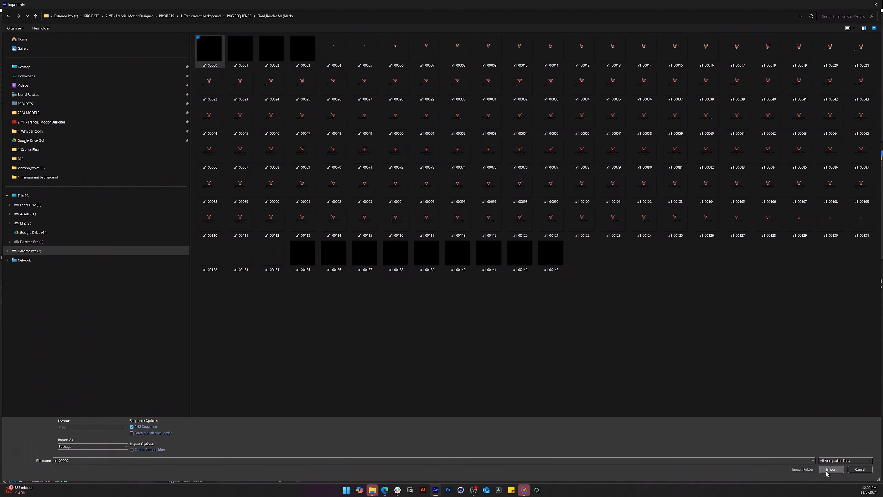
pyautogui.click(831, 469)
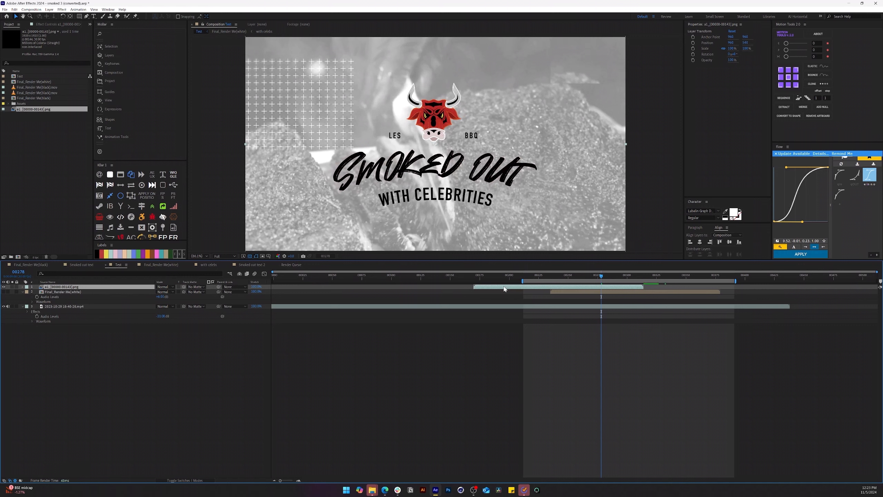
# Hide the footage layer and turn off the transparency checkerboard
pyautogui.click(280, 317)
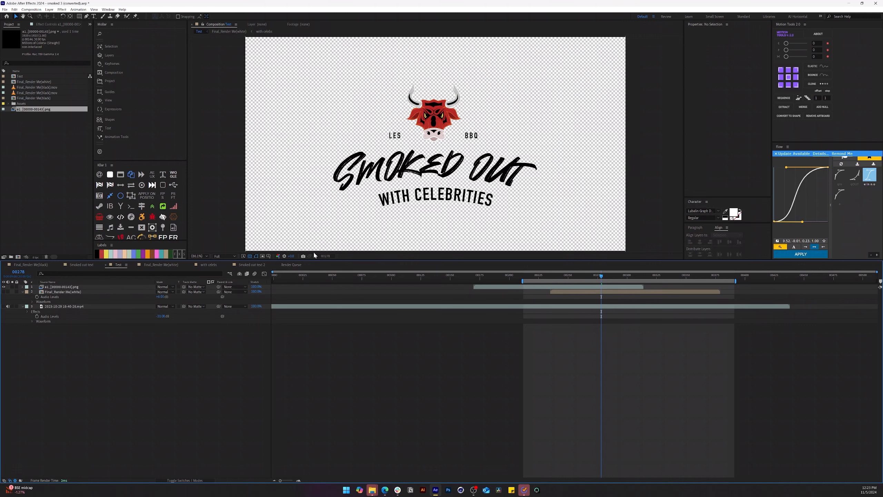
pyautogui.click(250, 255)
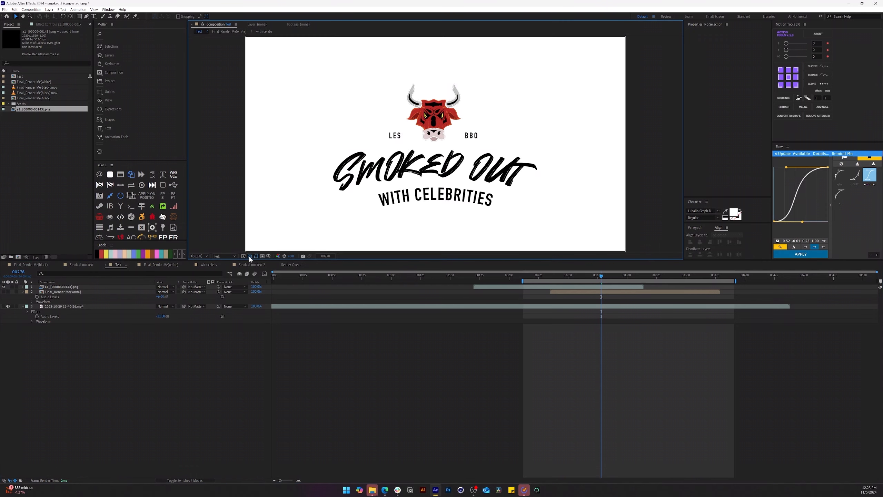